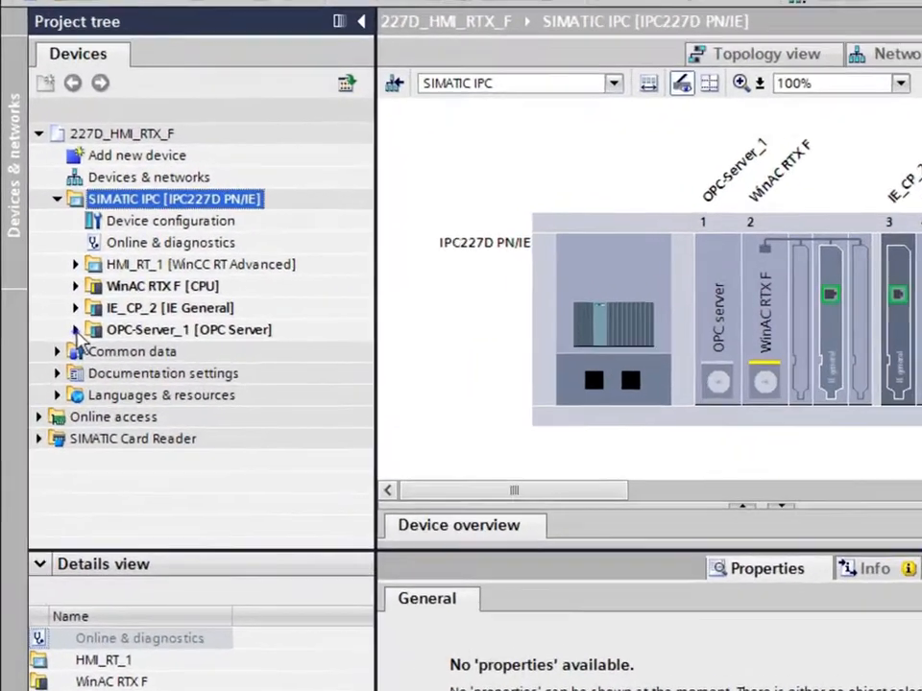
Expand OPC-Server_1 [OPC Server] in the project tree, then show the desktop
click(76, 329)
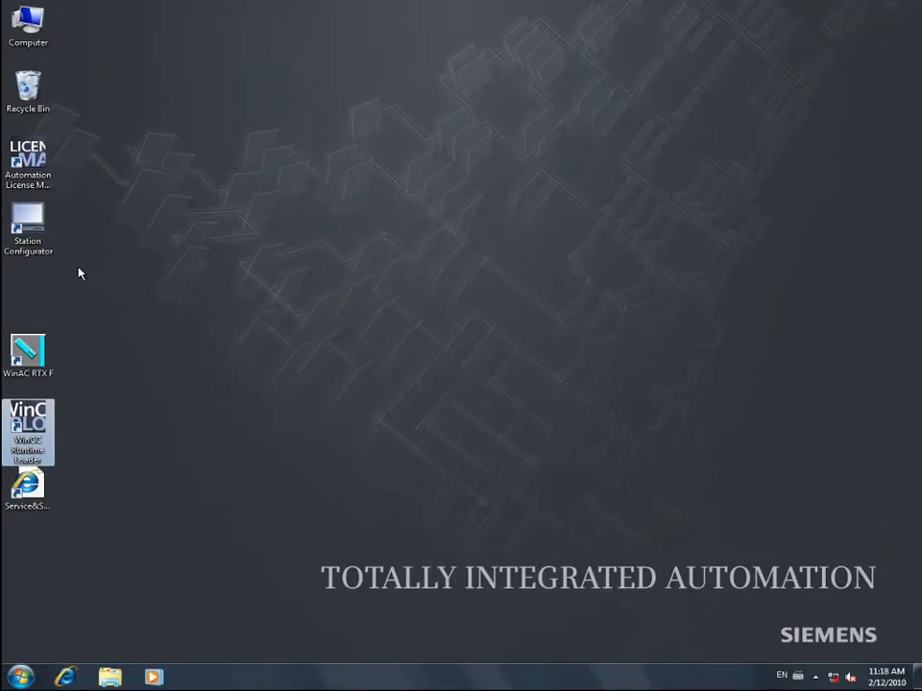
Review OPC-Server_1, WinAC RTX F, IE_CP_2 and HMI_RT_1 in Station Configurator, then close it
click(28, 224)
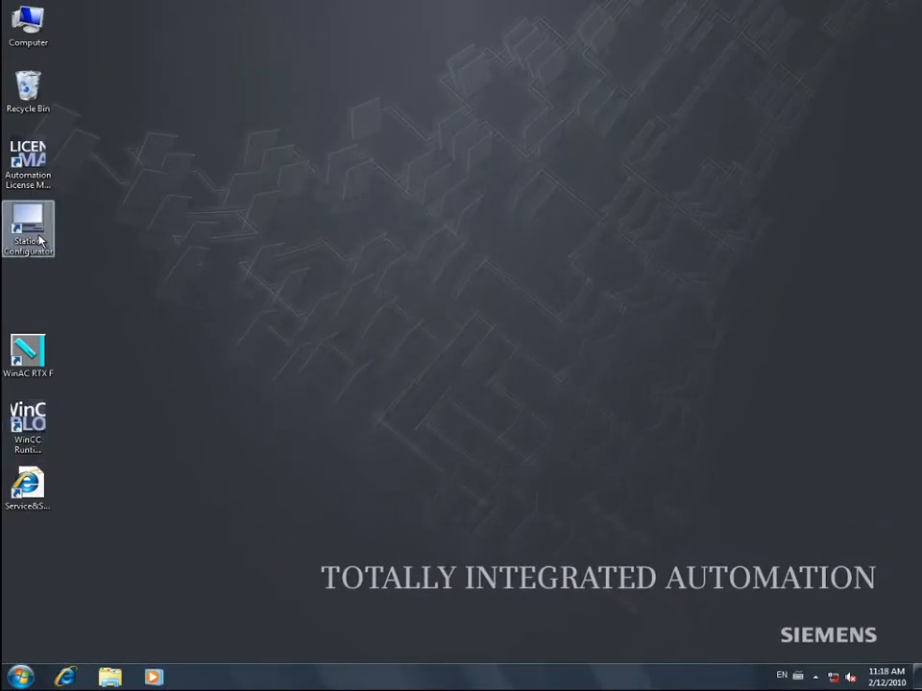
double_click(28, 221)
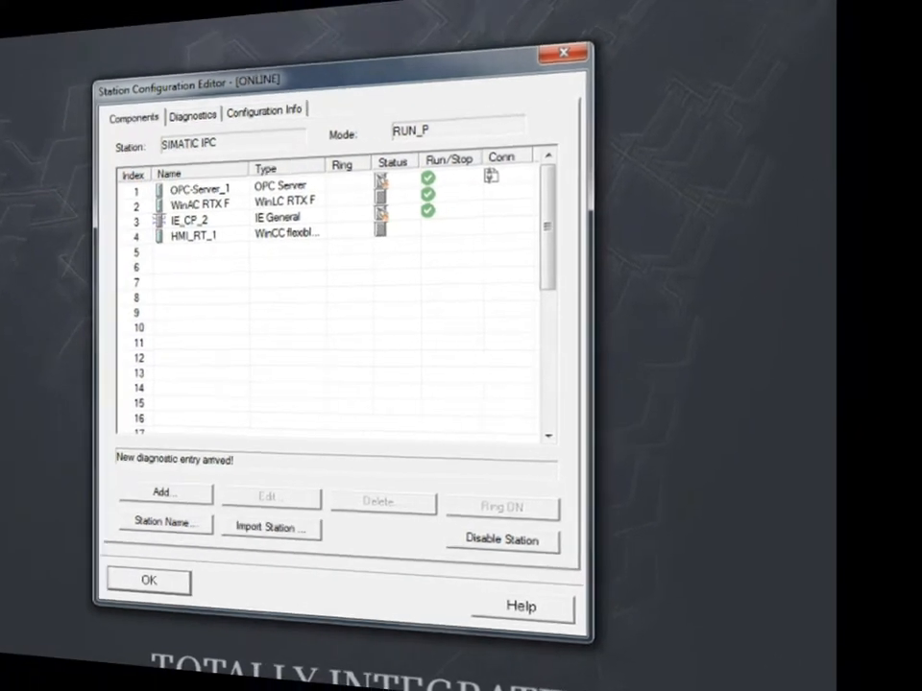
click(156, 582)
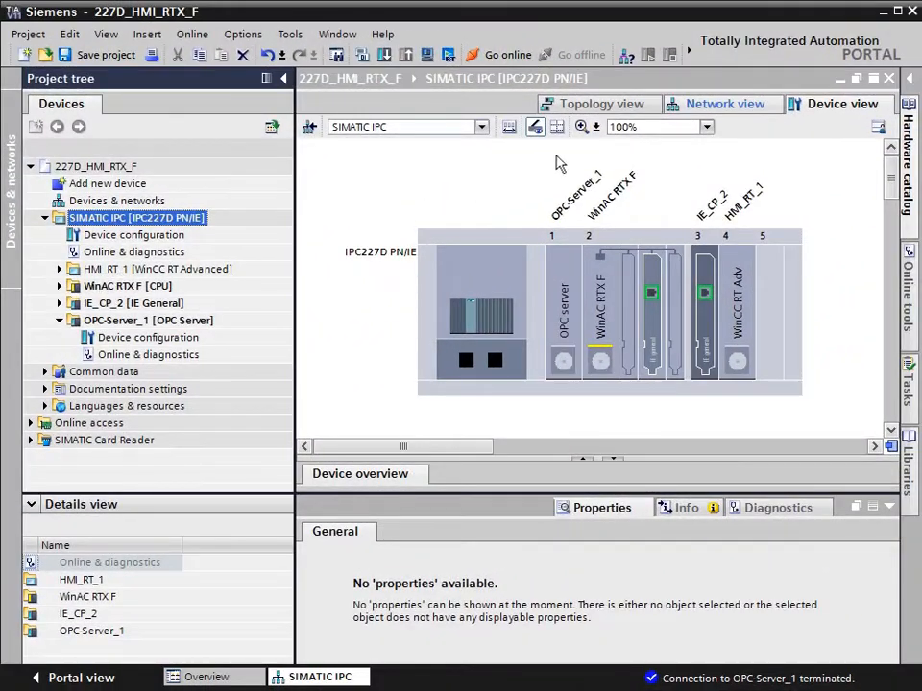
In Network view, set the connection type to S7 connection and select OPC-Server_1
click(722, 104)
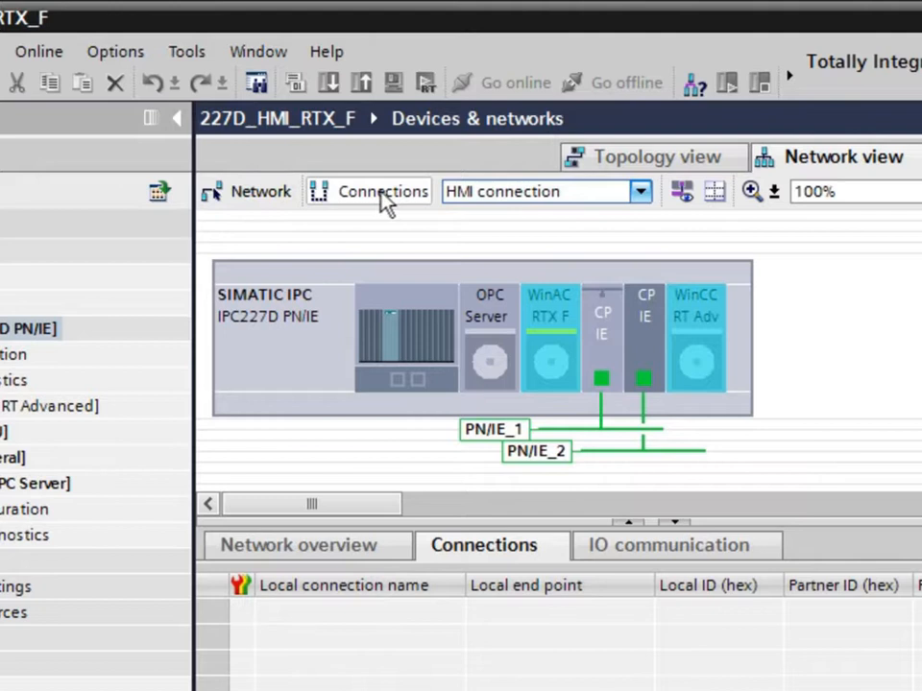
mouse_move(641, 197)
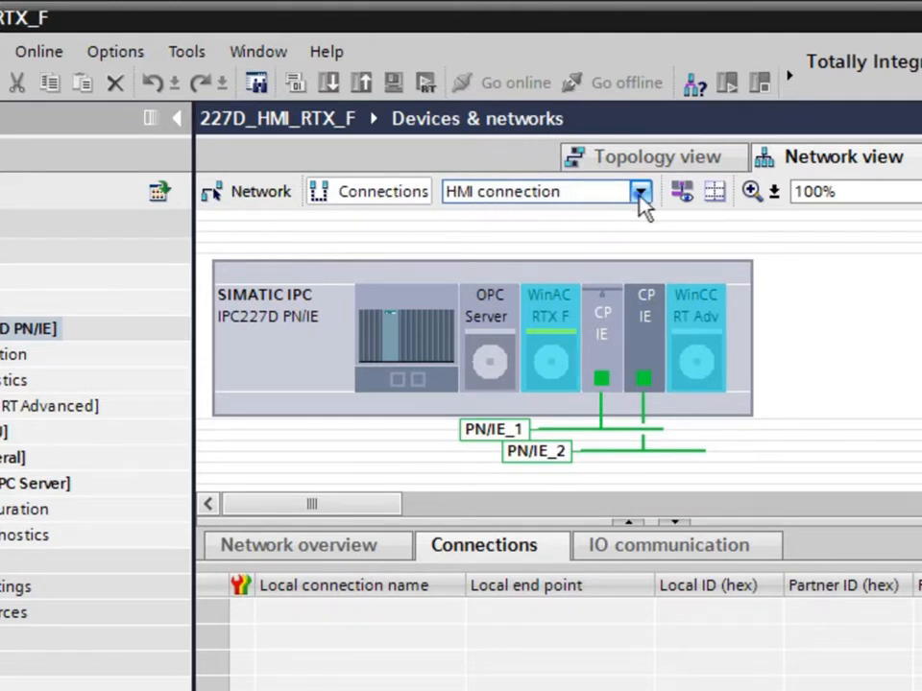
click(640, 191)
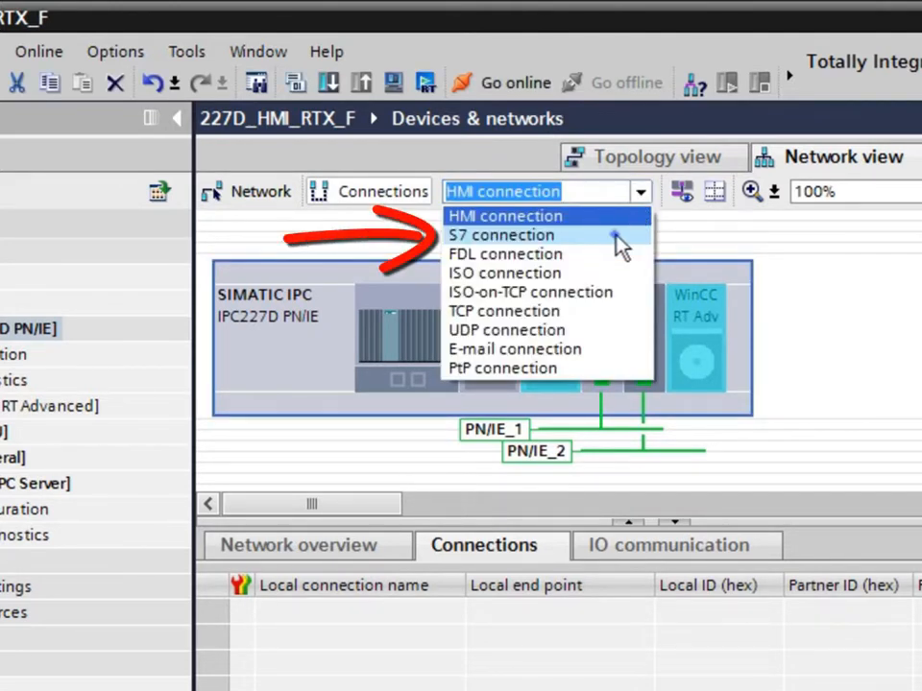
click(500, 235)
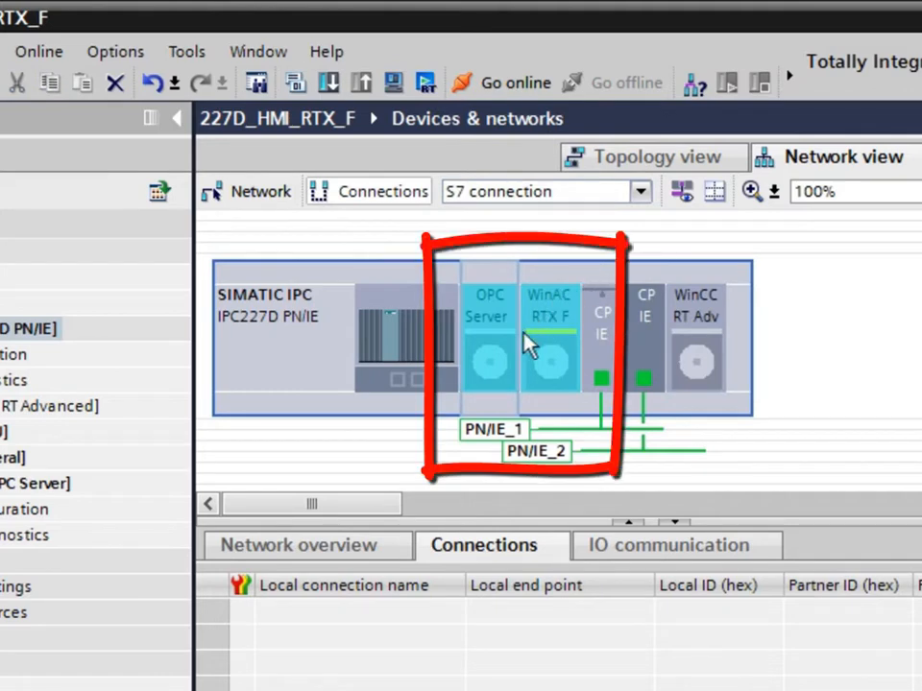
click(487, 336)
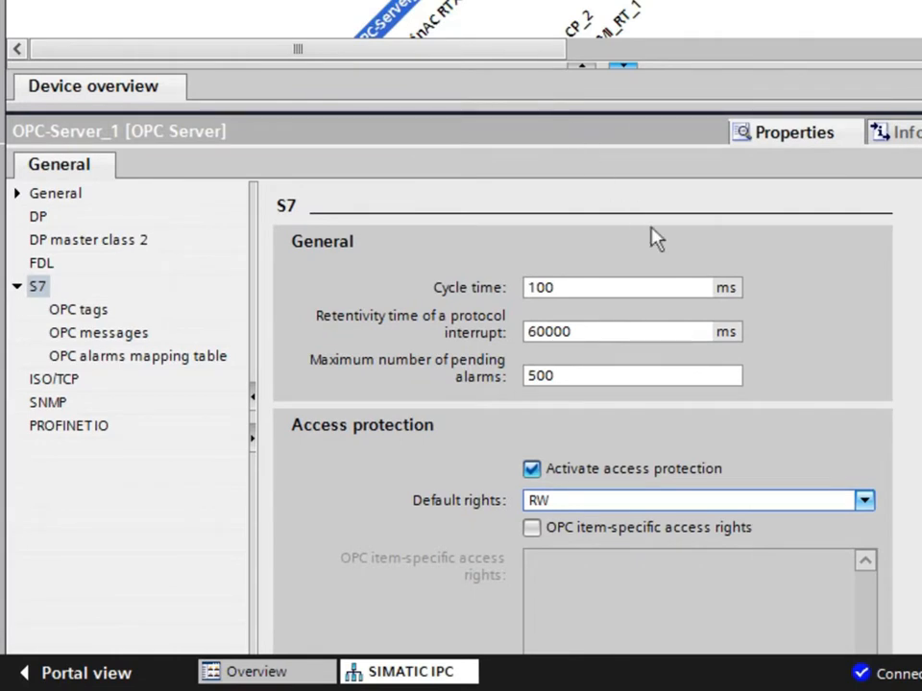
Choose RW from the OPC-Server_1 Default rights dropdown under S7 access protection
click(864, 499)
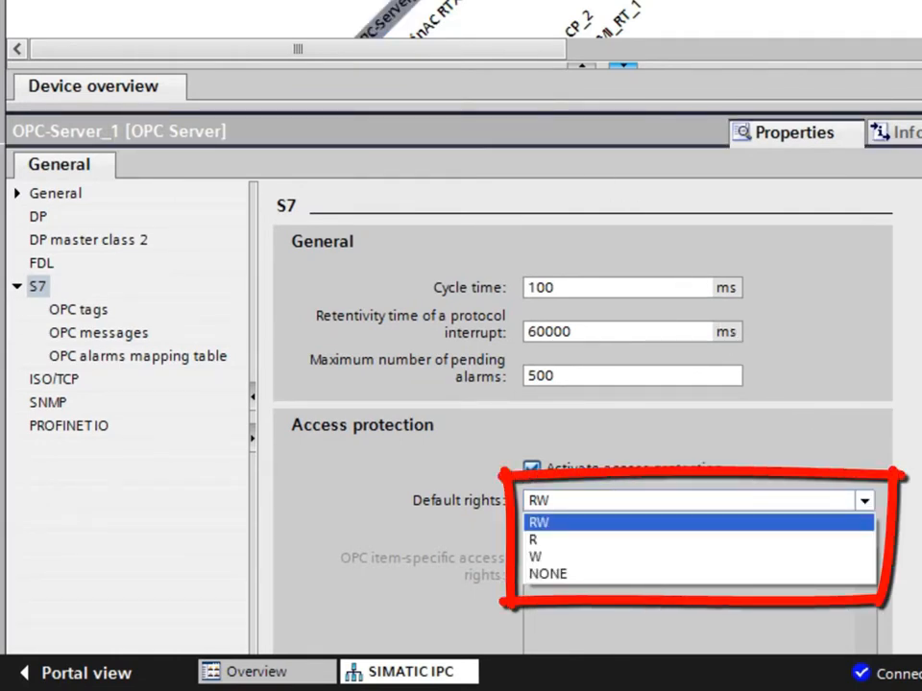
click(539, 521)
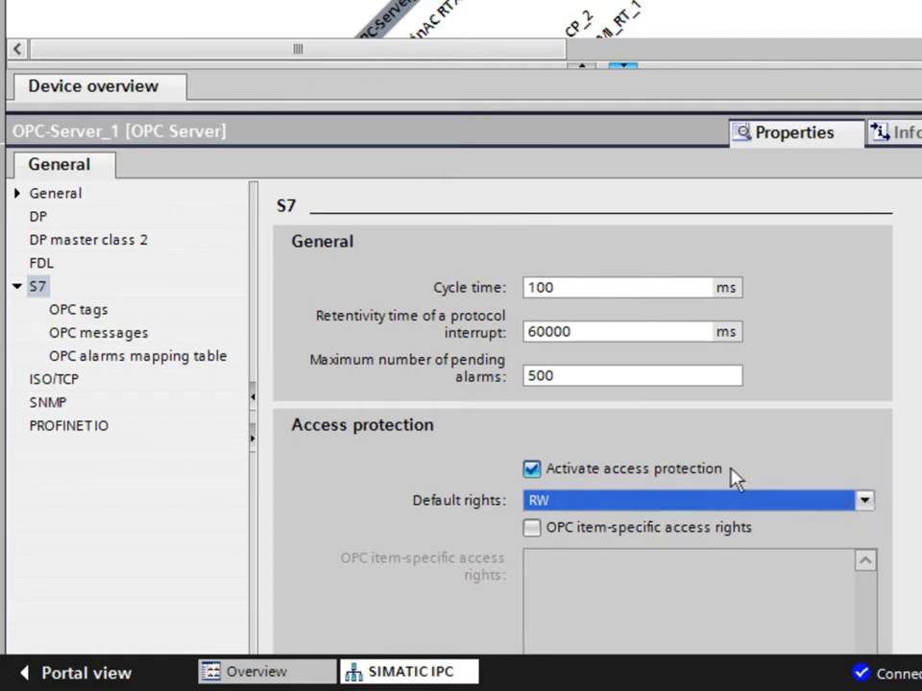